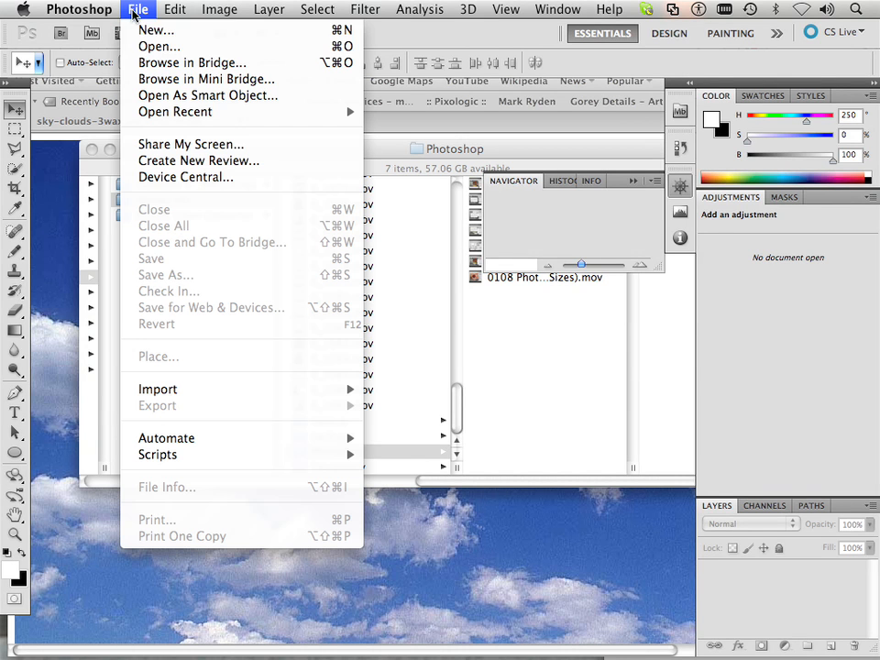
{"action": "mouse_move", "coordinate": [156, 37]}
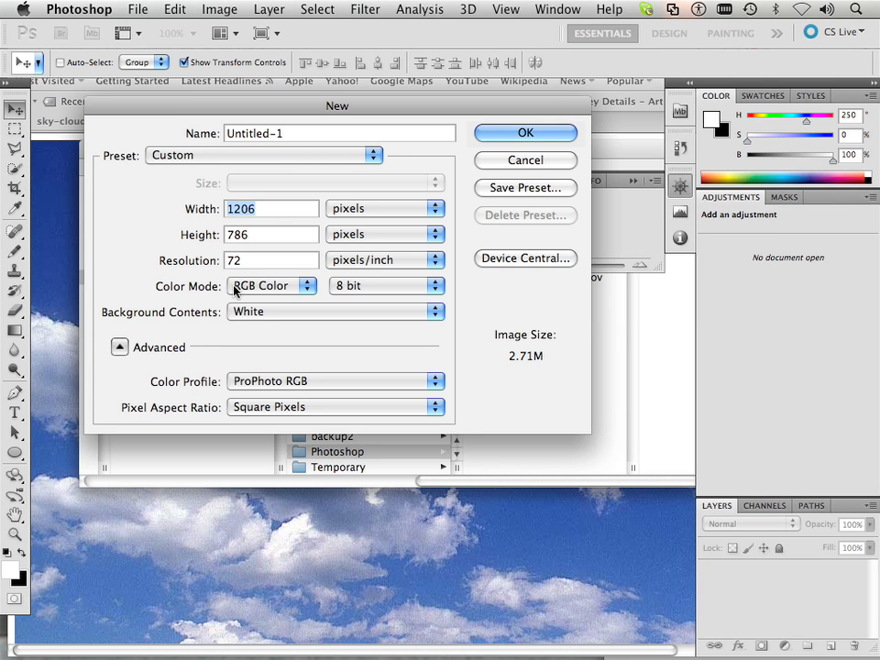
Create a new white document 8 × 8 pixels at 8 pixels per inch.
{"action": "type", "text": "8"}
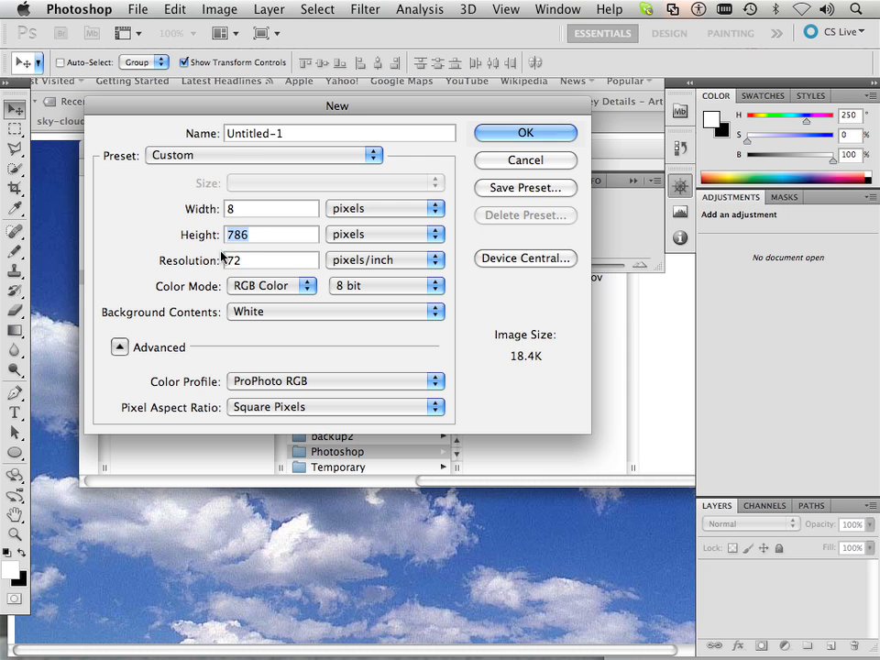
{"action": "type", "text": "8"}
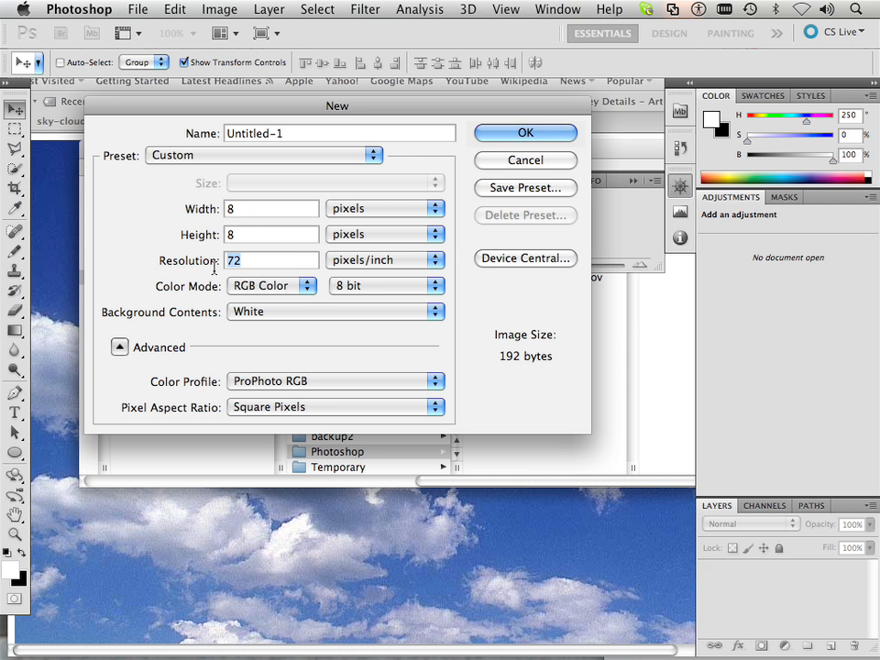
{"action": "mouse_move", "coordinate": [234, 316]}
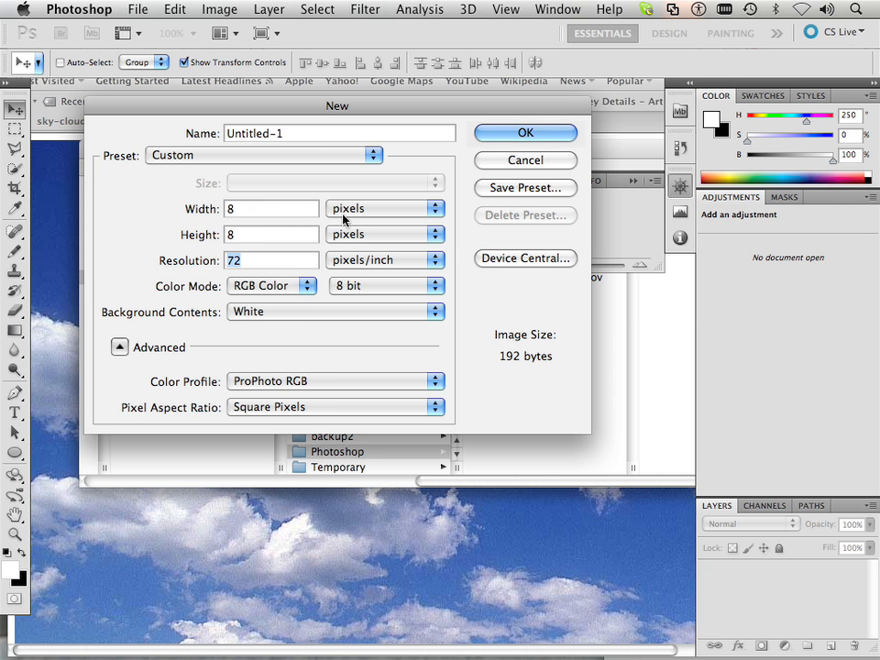
{"action": "mouse_move", "coordinate": [314, 249]}
{"action": "type", "text": "8"}
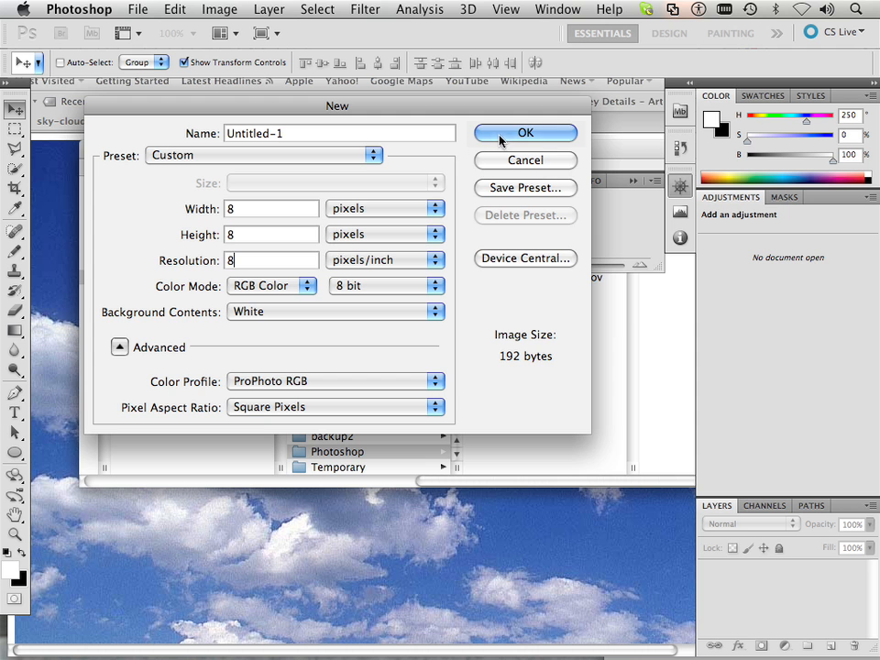
{"action": "left_click", "coordinate": [524, 132]}
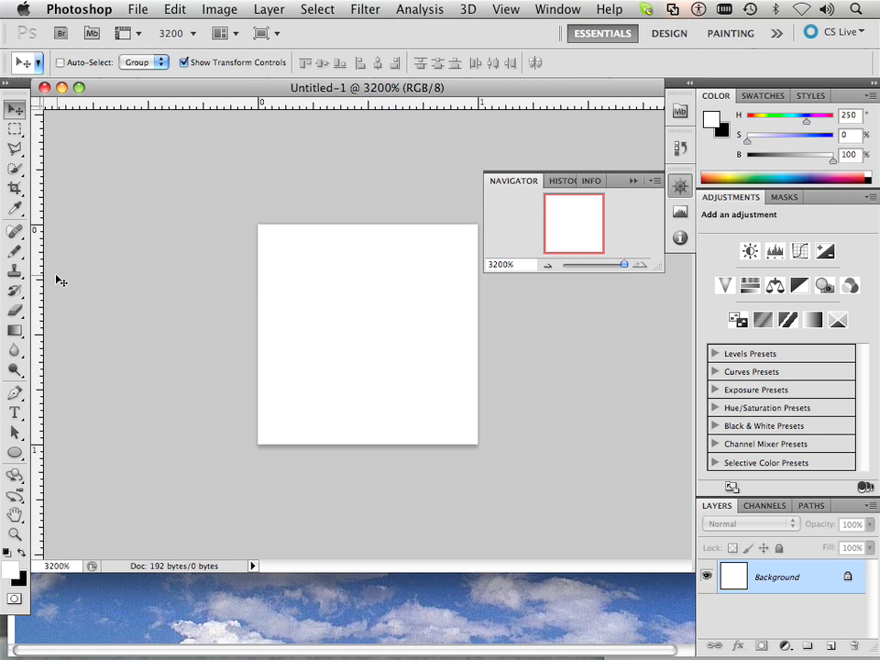
With the Pencil tool, paint two adjacent black pixels at the canvas centre.
{"action": "left_click", "coordinate": [15, 234]}
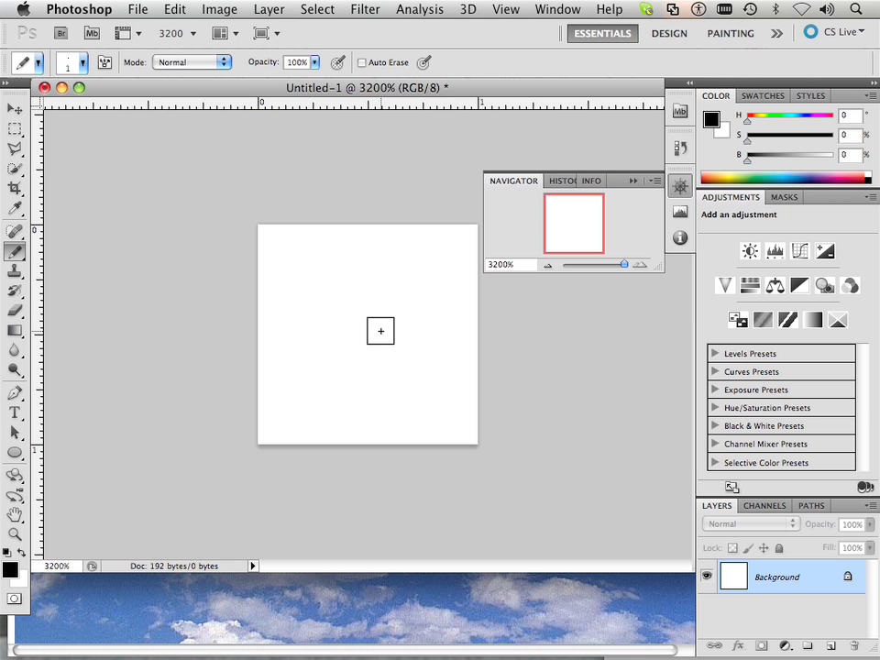
{"action": "mouse_move", "coordinate": [349, 329]}
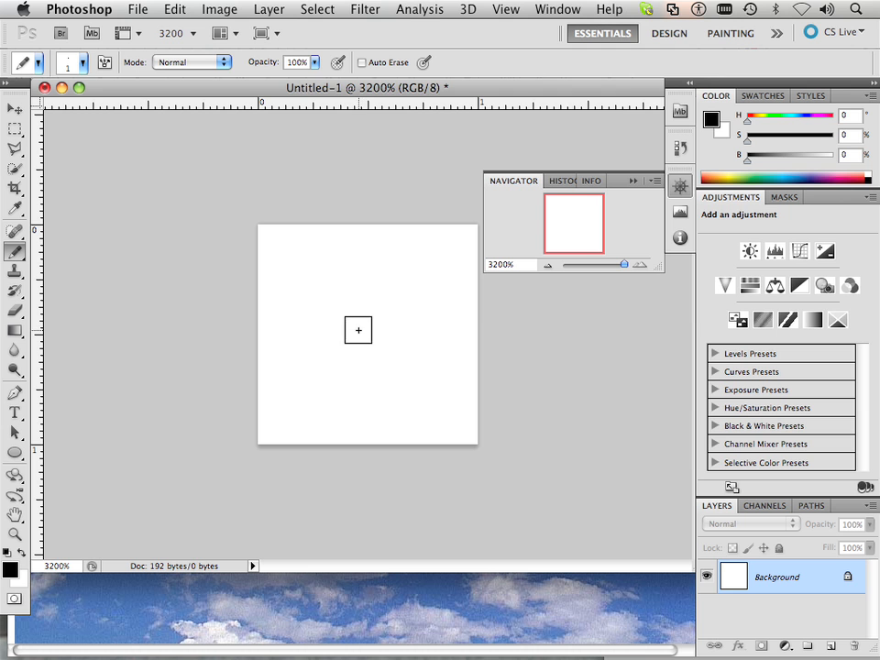
{"action": "left_click", "coordinate": [326, 320]}
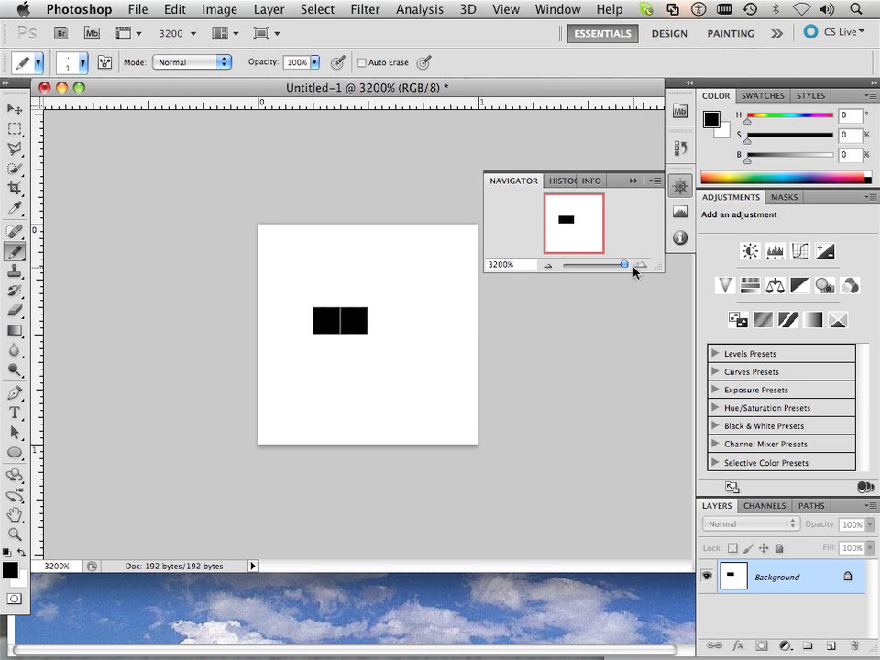
{"action": "mouse_move", "coordinate": [641, 264]}
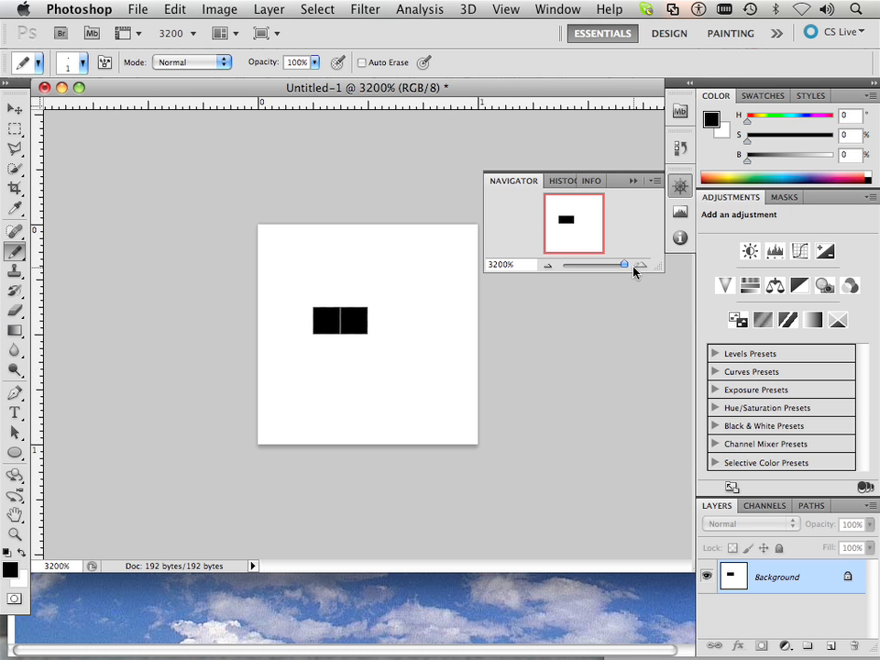
{"action": "left_click", "coordinate": [325, 326]}
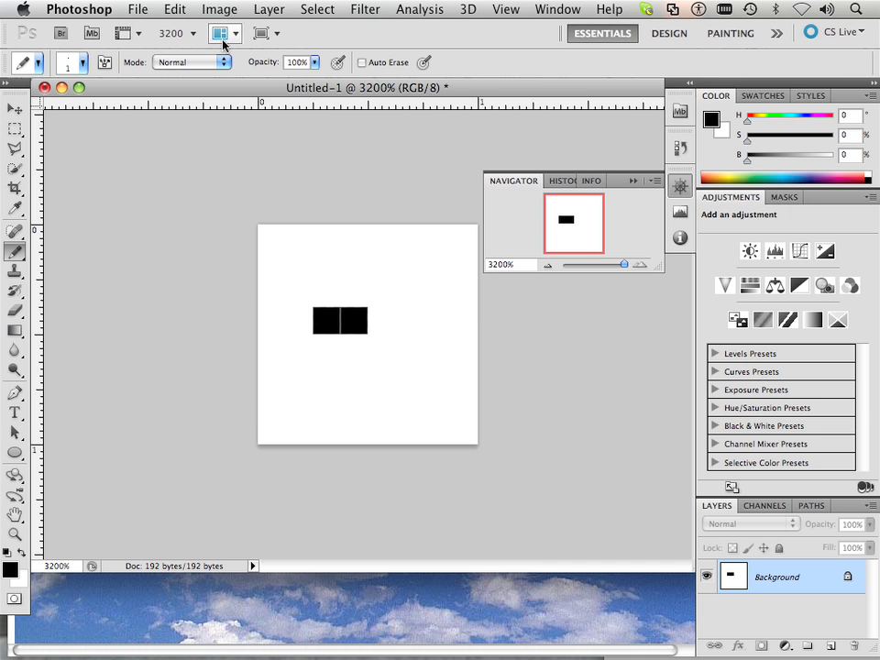
{"action": "left_click", "coordinate": [220, 7]}
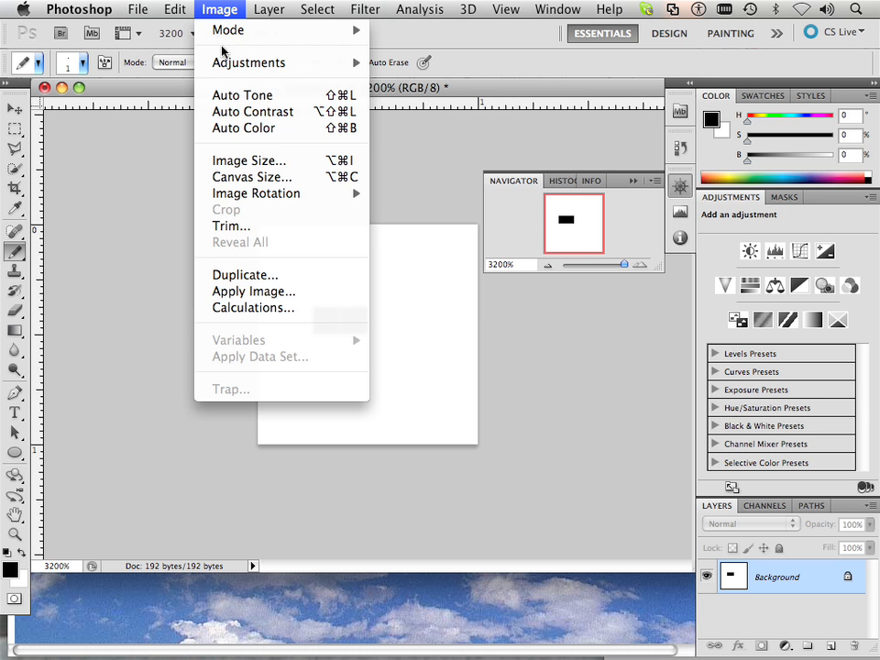
{"action": "mouse_move", "coordinate": [249, 162]}
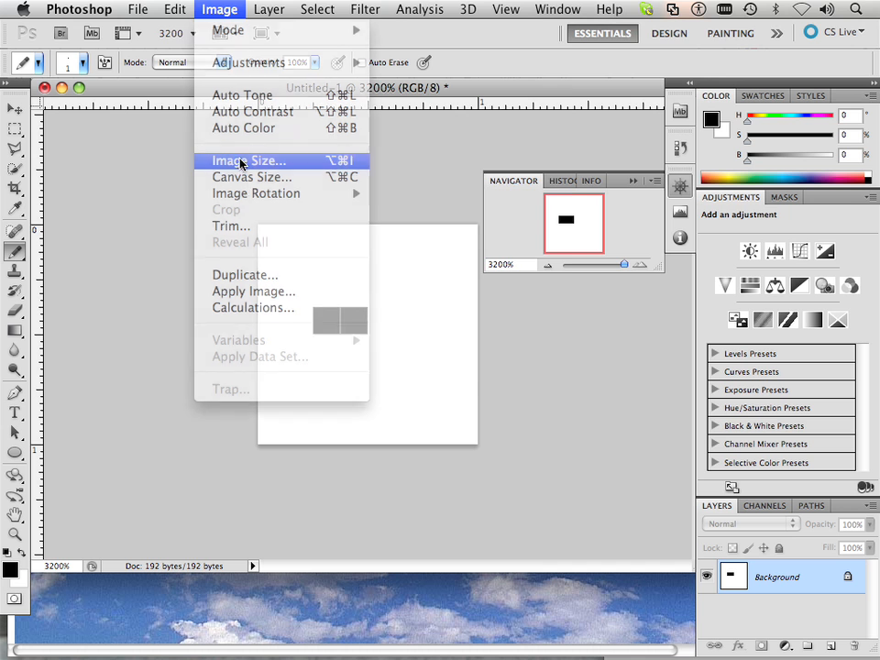
{"action": "left_click", "coordinate": [246, 161]}
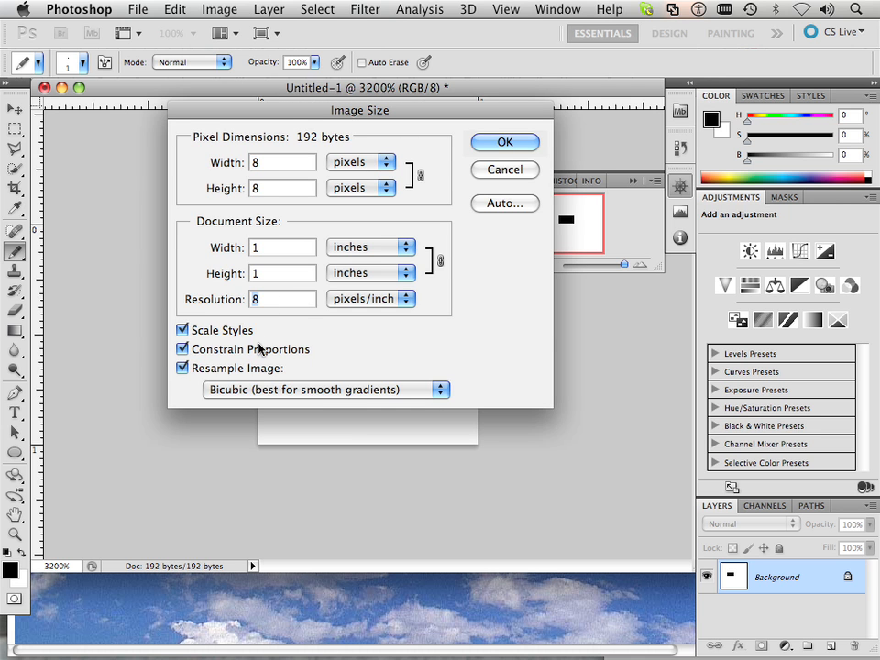
{"action": "type", "text": "16"}
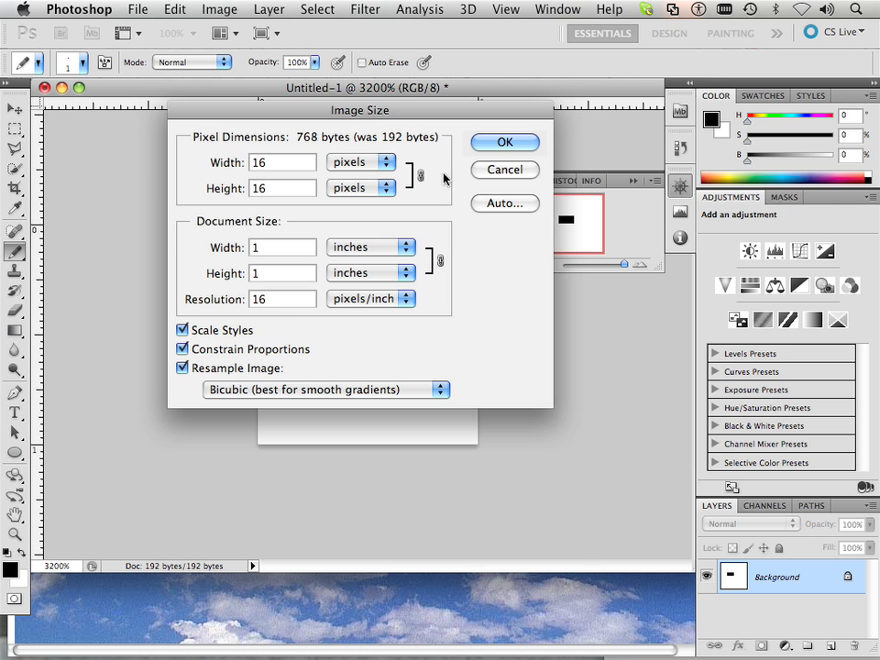
{"action": "left_click", "coordinate": [504, 143]}
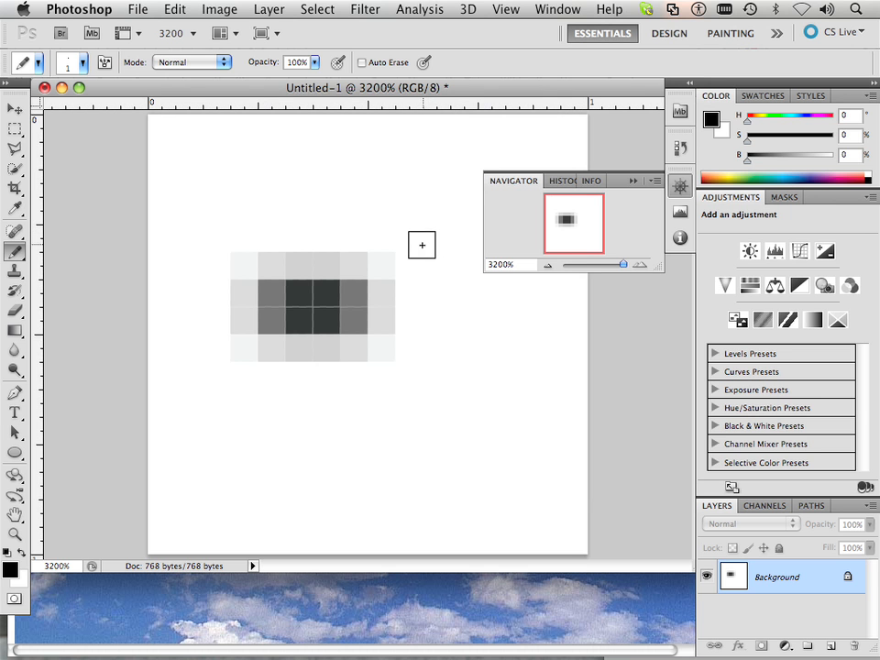
{"action": "mouse_move", "coordinate": [359, 348]}
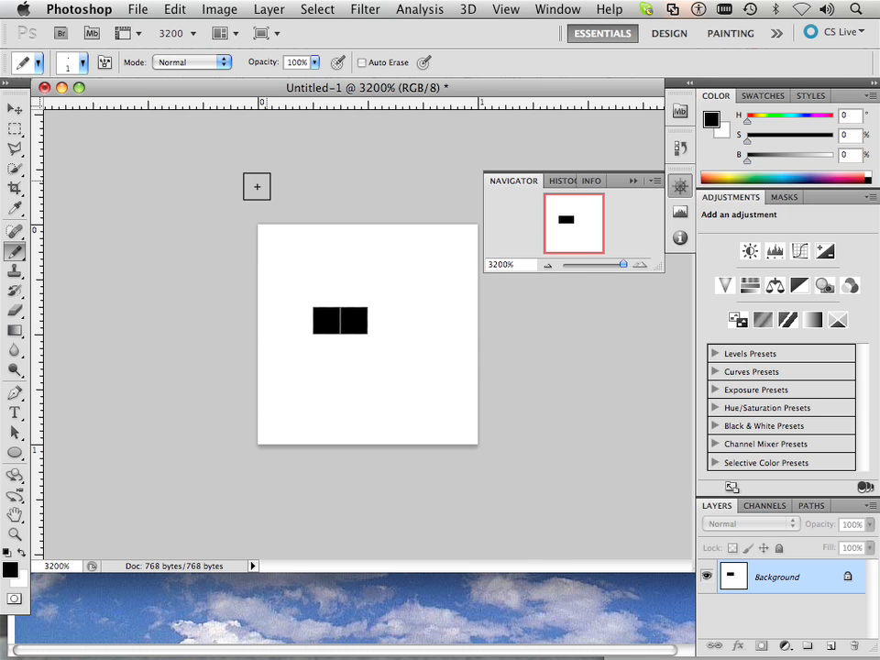
Resample the image to 300 × 300 pixels with Bicubic via Image Size.
{"action": "left_click", "coordinate": [220, 9]}
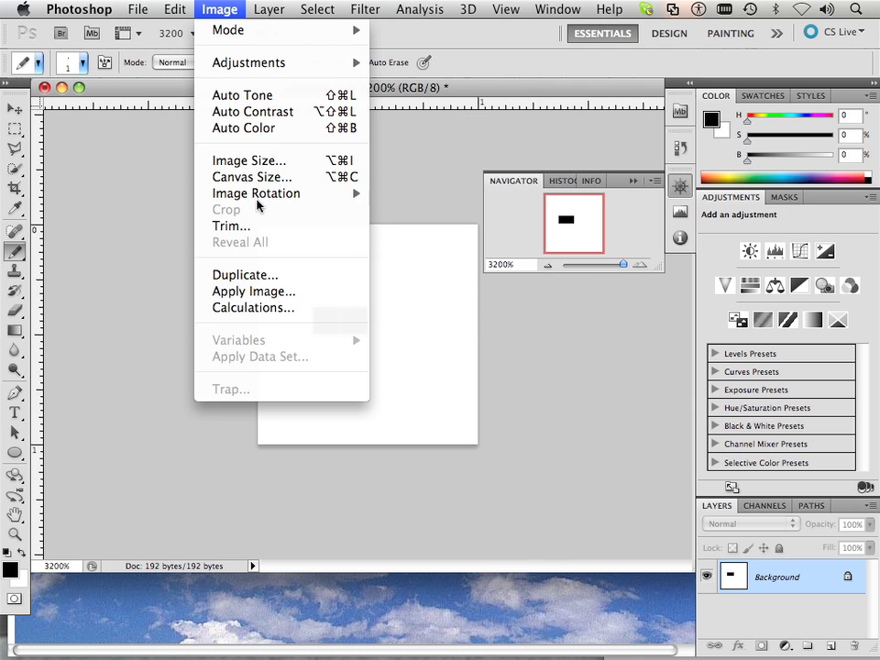
{"action": "left_click", "coordinate": [249, 160]}
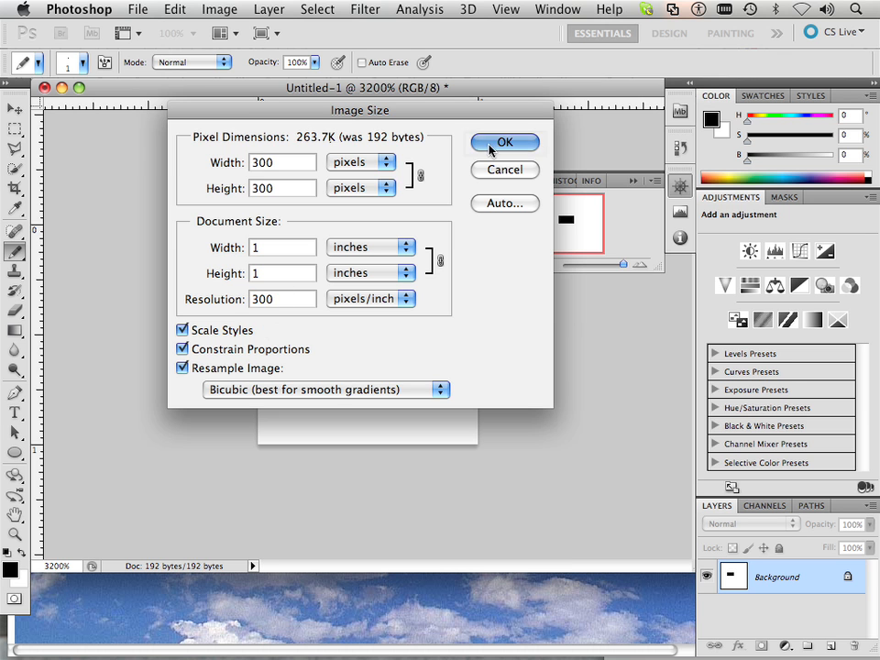
{"action": "left_click", "coordinate": [505, 143]}
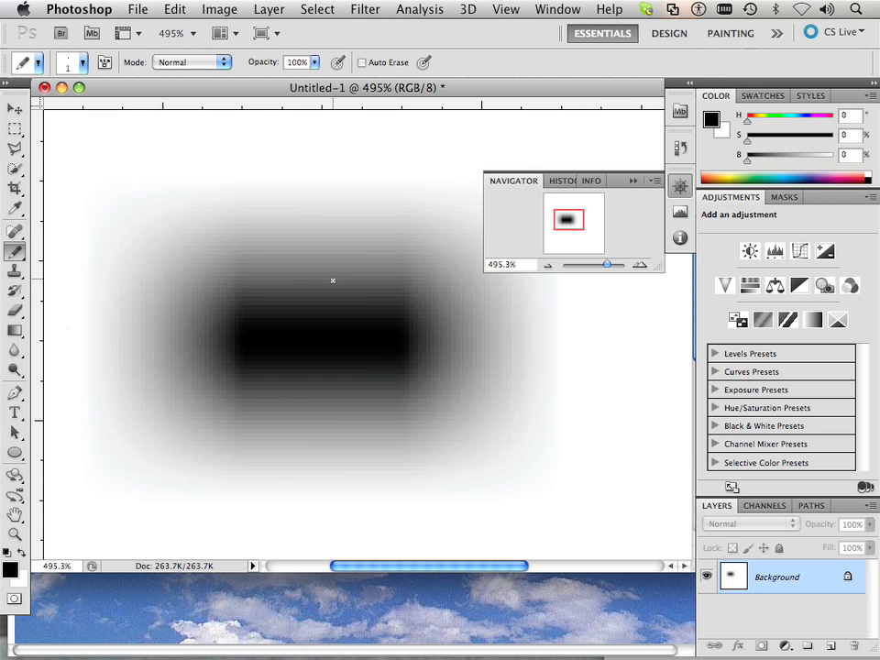
{"action": "mouse_move", "coordinate": [418, 323]}
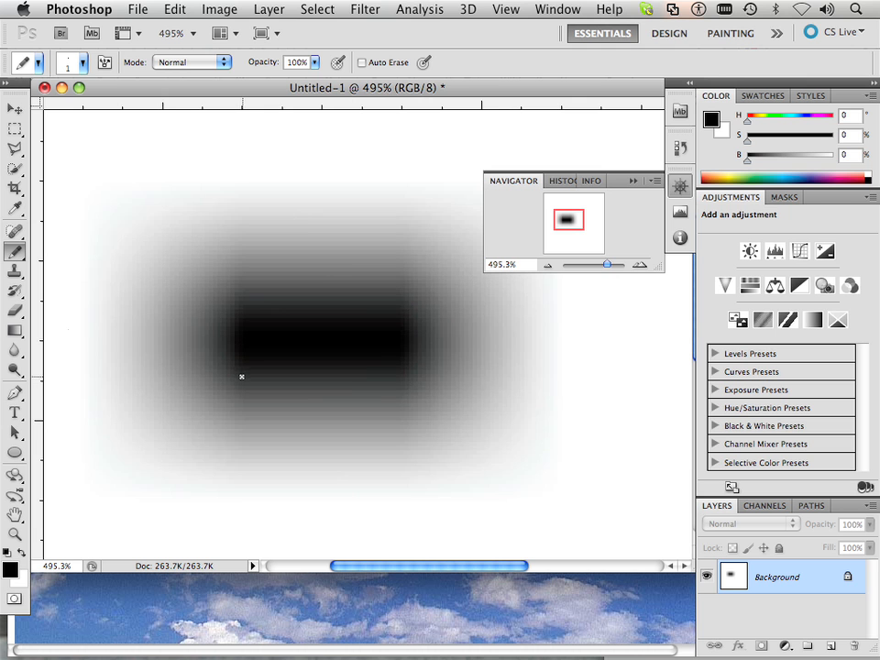
{"action": "mouse_move", "coordinate": [321, 346]}
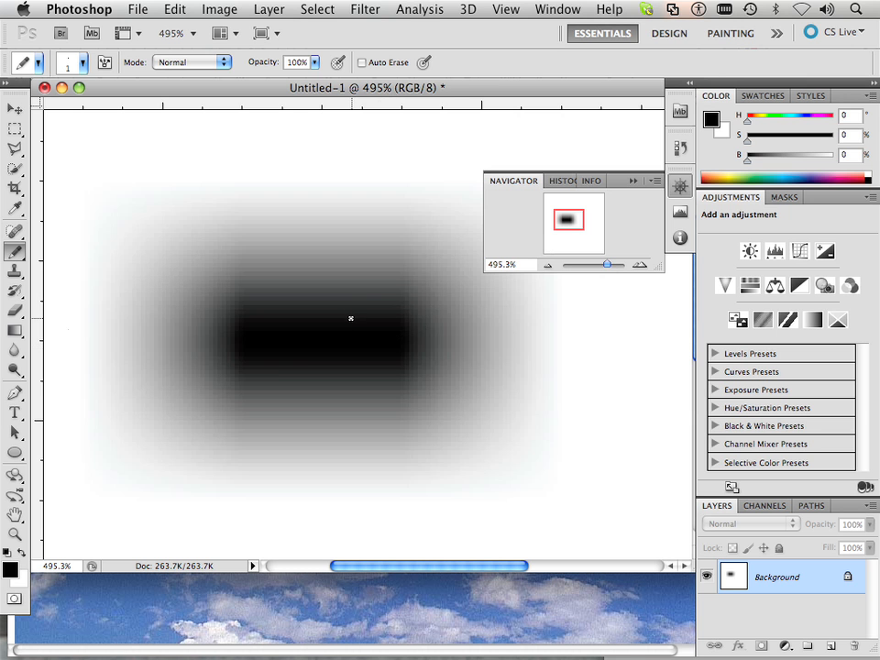
{"action": "mouse_move", "coordinate": [319, 312]}
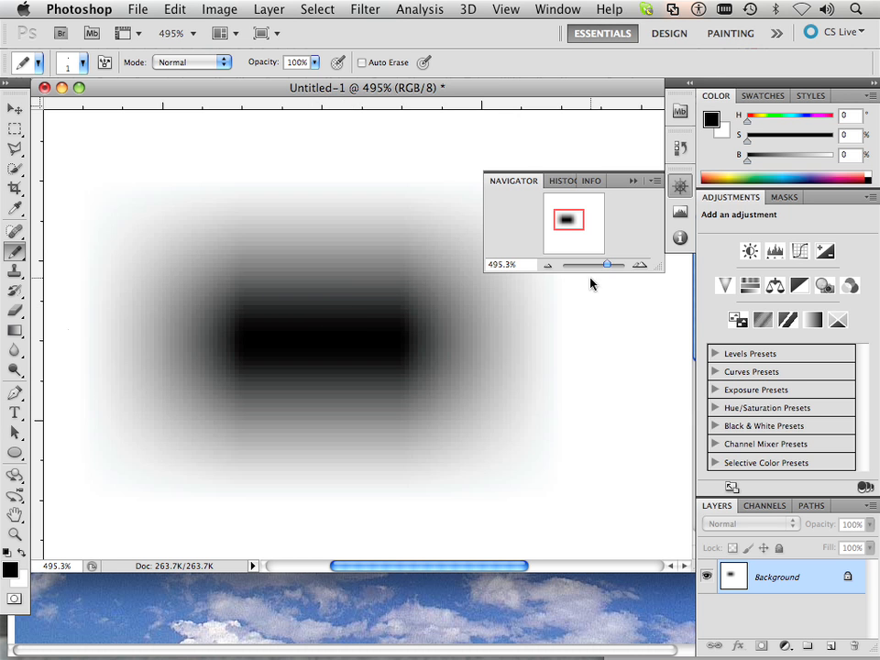
Create a new 2 × 2 pixel document and zoom in to about 3200%.
{"action": "left_click", "coordinate": [137, 9]}
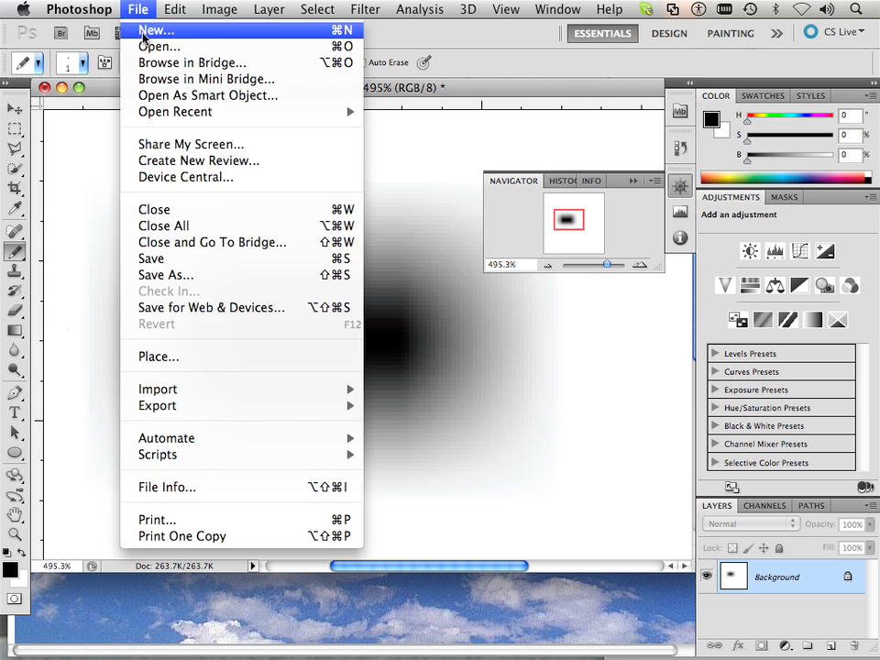
{"action": "left_click", "coordinate": [154, 30]}
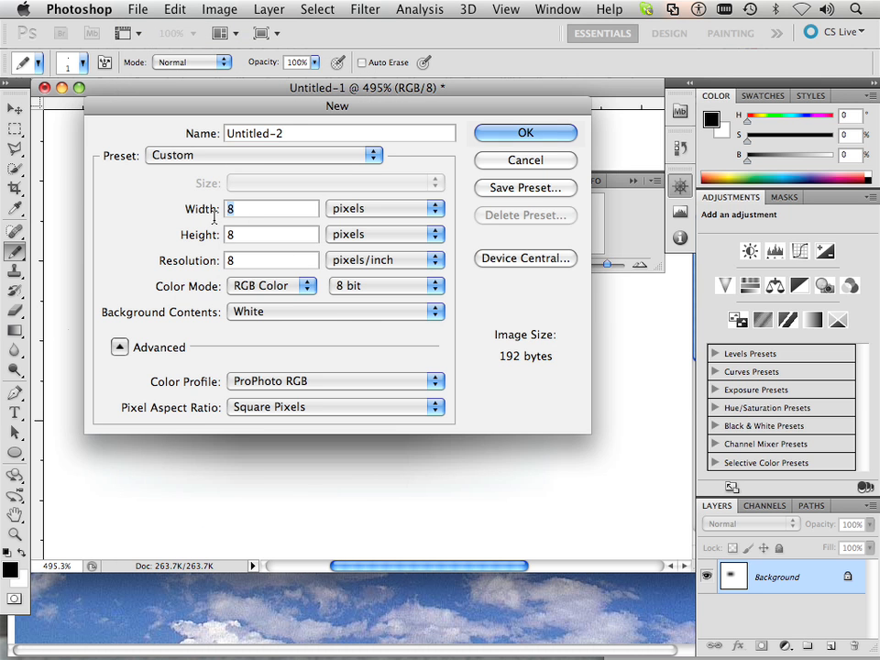
{"action": "type", "text": "2"}
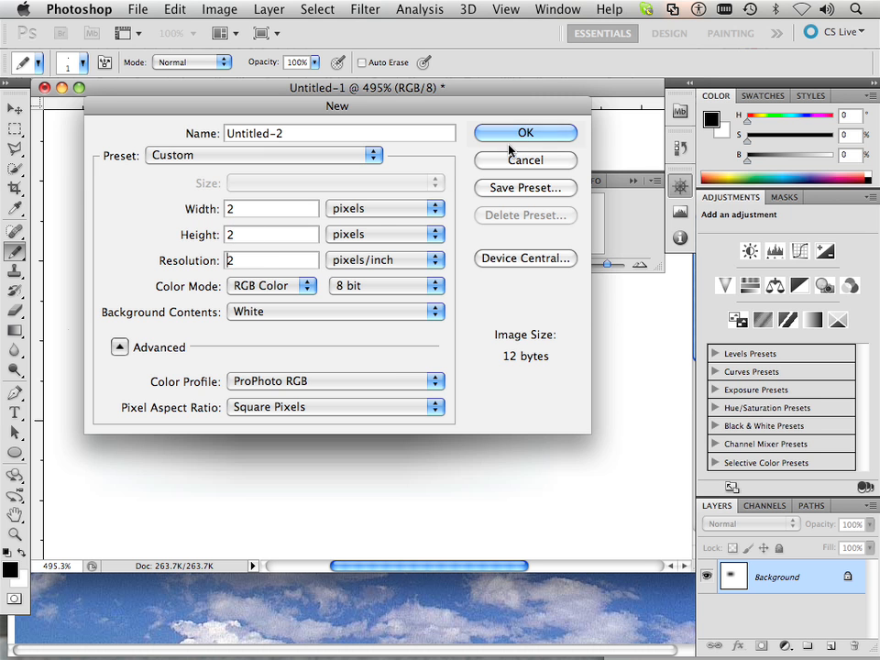
{"action": "left_click", "coordinate": [524, 132]}
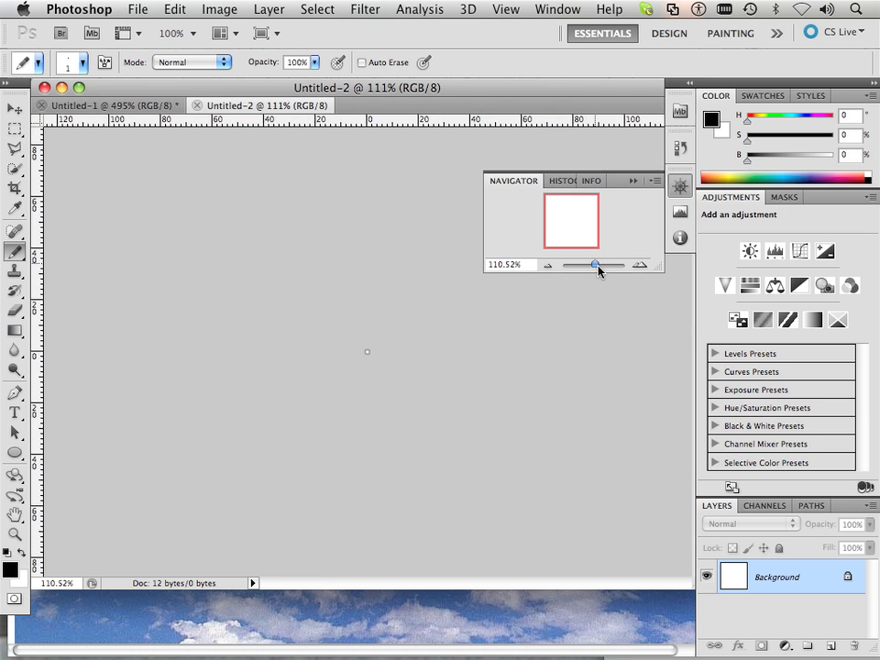
{"action": "left_click_drag", "start_coordinate": [594, 264], "coordinate": [623, 264]}
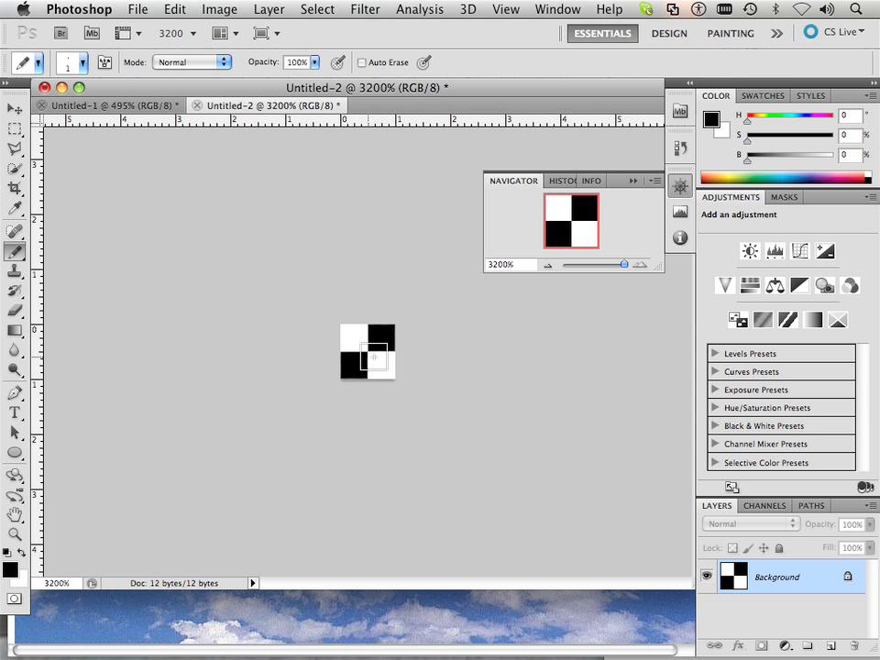
{"action": "mouse_move", "coordinate": [304, 266]}
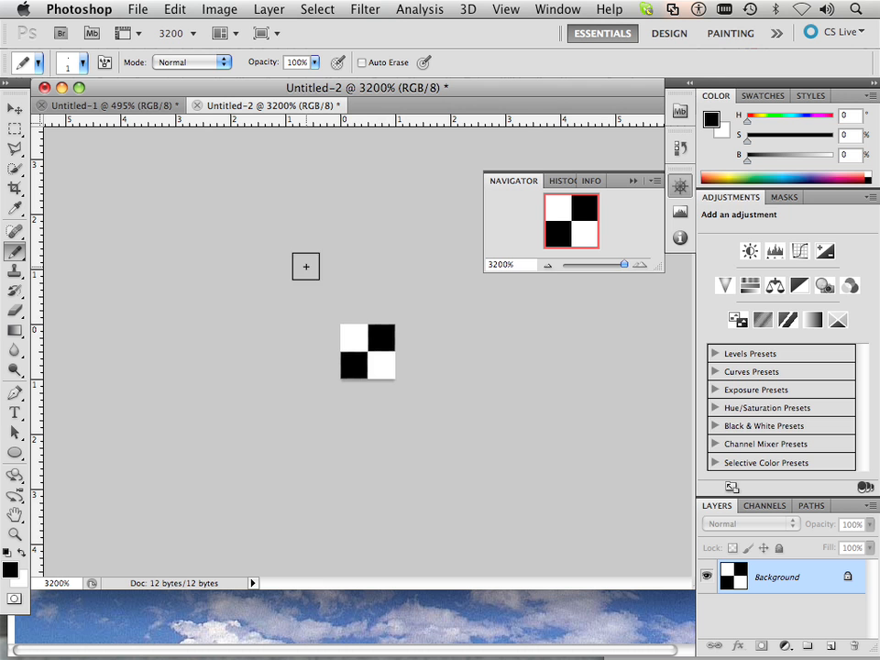
Resample the 2 × 2 checker to 7 pixels/inch with Bicubic via Image Size.
{"action": "left_click", "coordinate": [220, 9]}
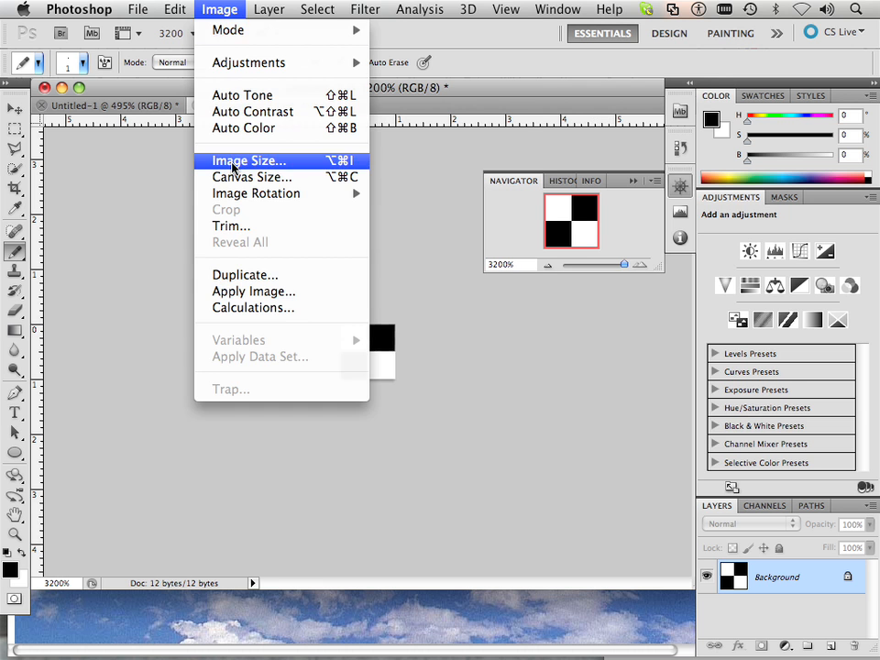
{"action": "left_click", "coordinate": [249, 161]}
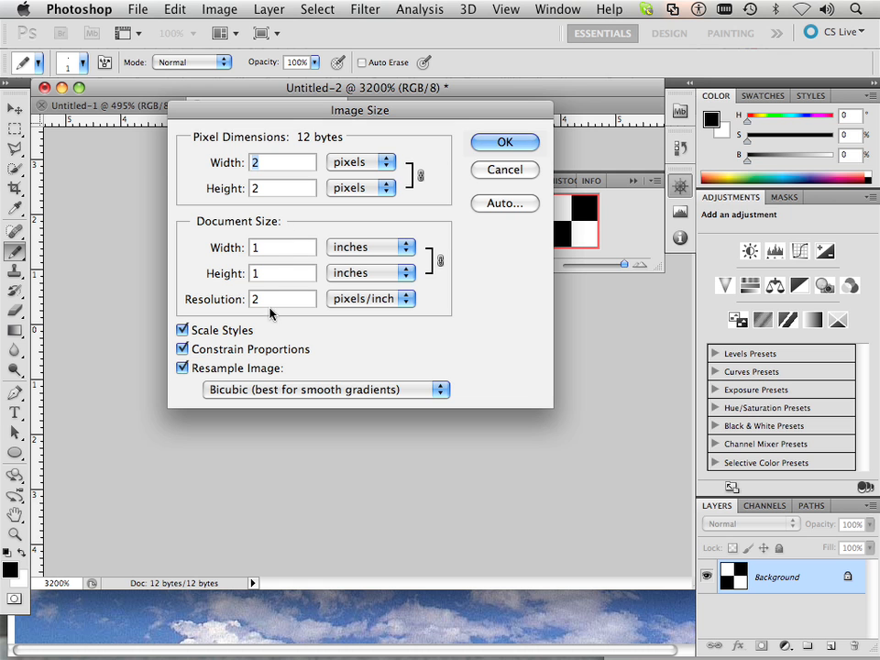
{"action": "type", "text": "7"}
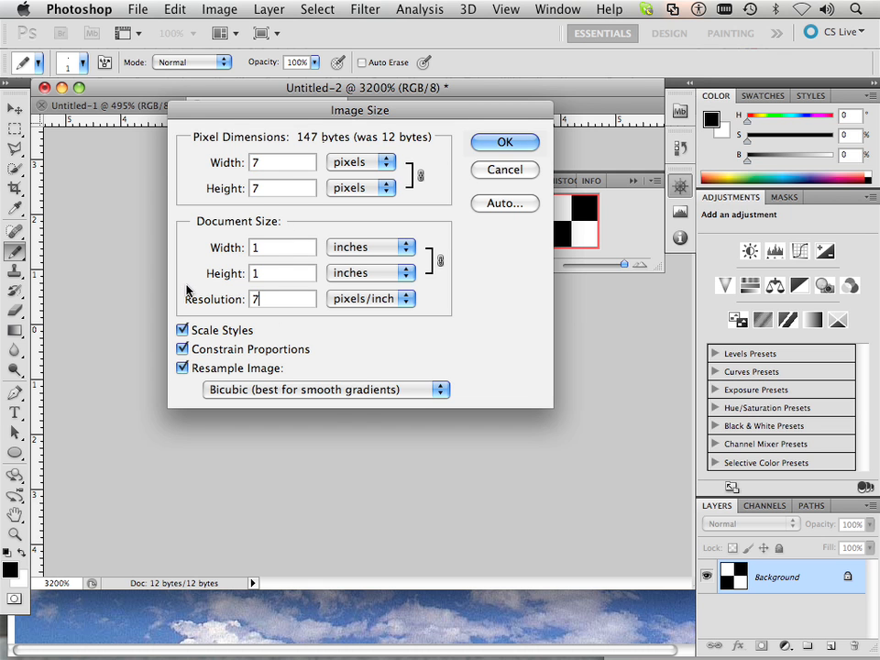
{"action": "left_click", "coordinate": [504, 143]}
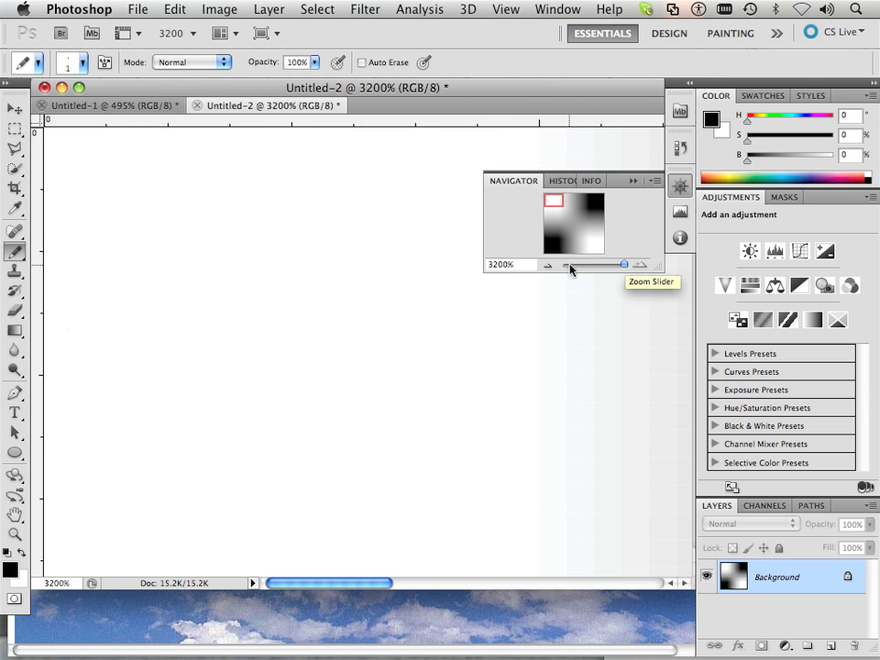
Zoom out to about 495%, view Untitled-1, then return to Untitled-2.
{"action": "left_click_drag", "start_coordinate": [624, 264], "coordinate": [609, 264]}
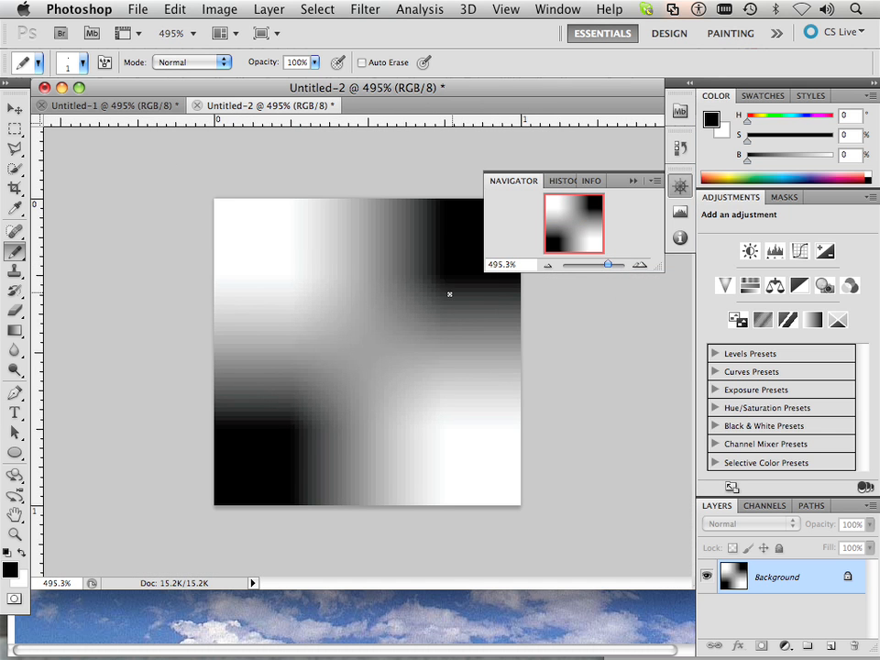
{"action": "mouse_move", "coordinate": [389, 194]}
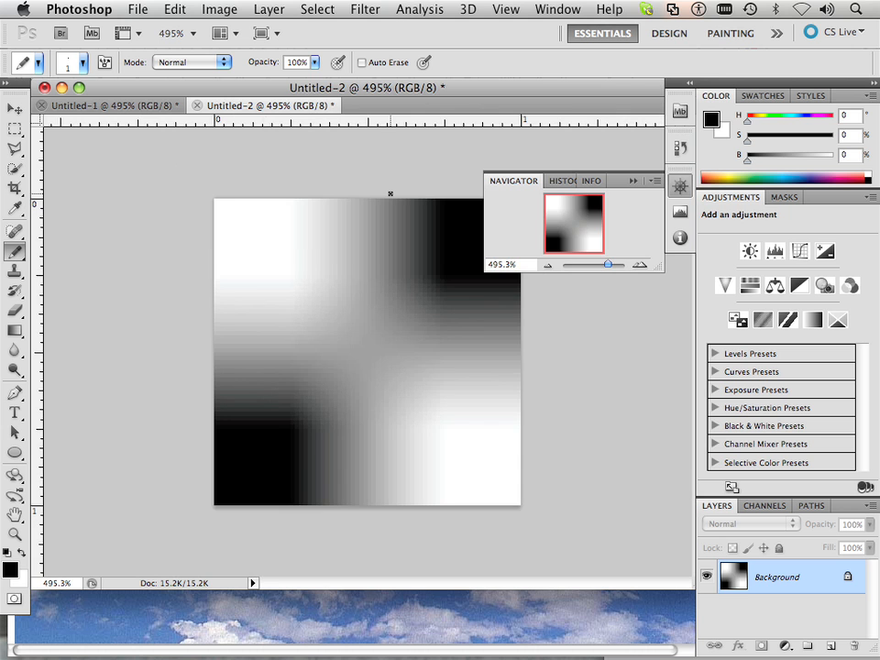
{"action": "left_click", "coordinate": [110, 104]}
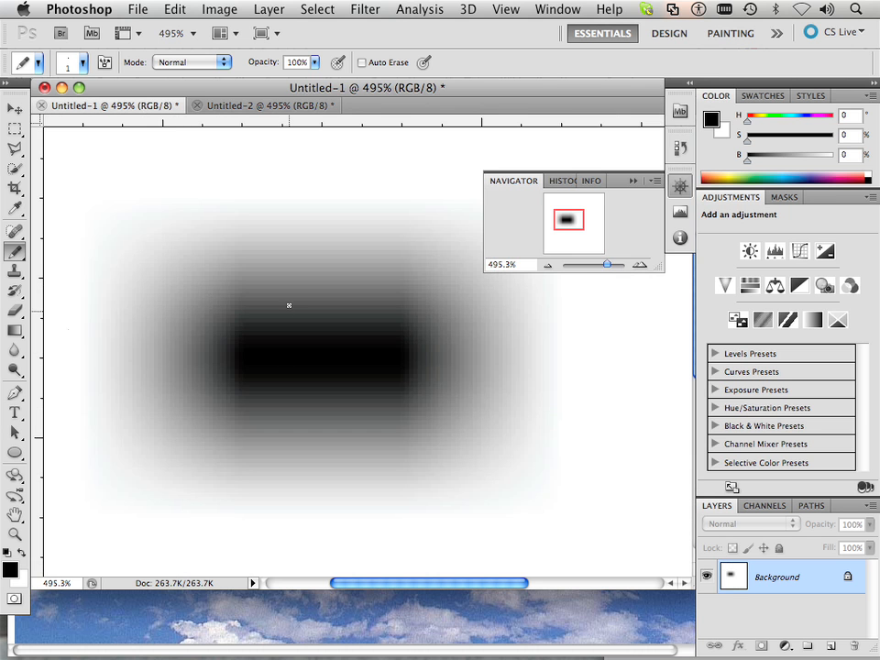
{"action": "left_click", "coordinate": [257, 104]}
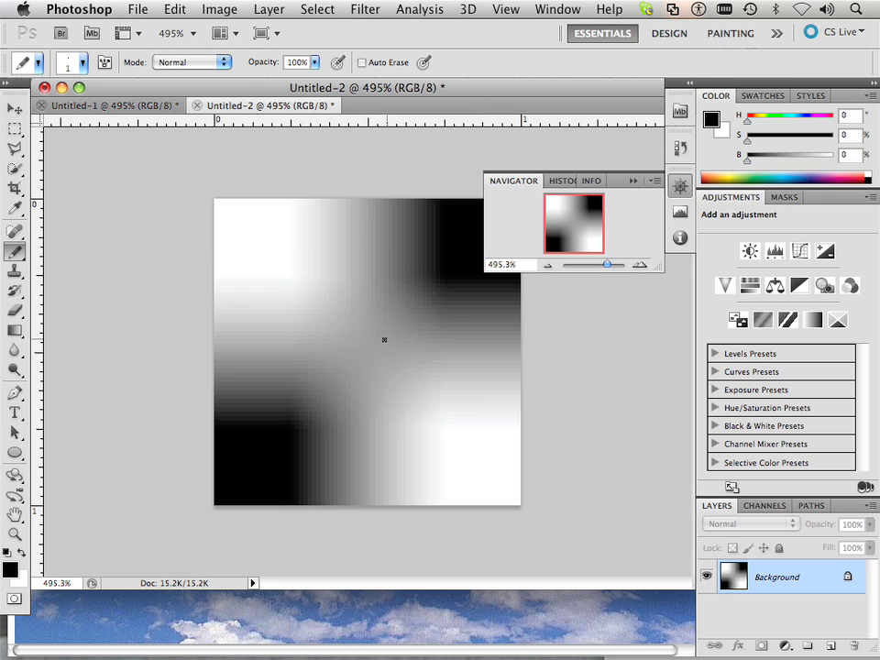
{"action": "mouse_move", "coordinate": [373, 209]}
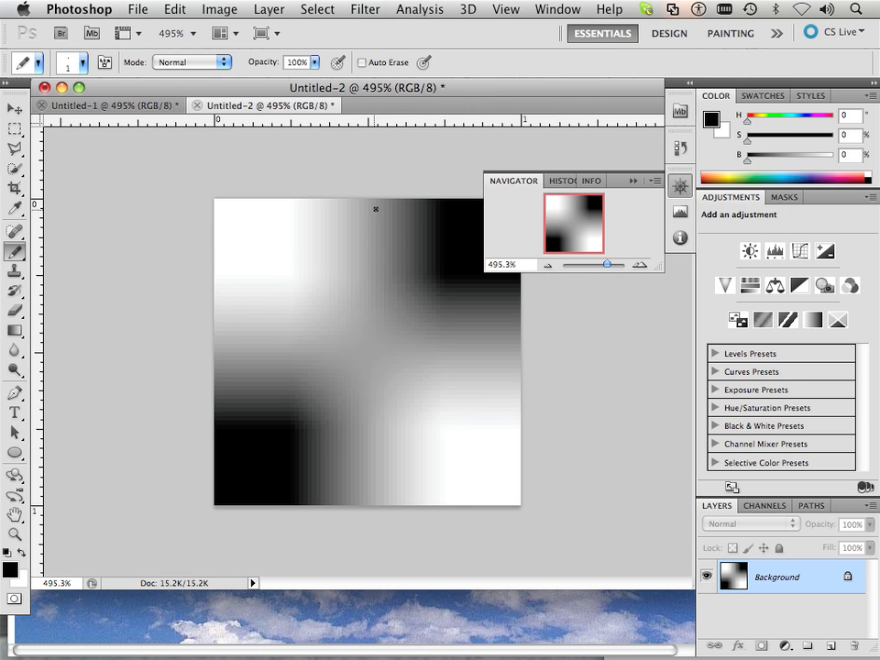
{"action": "mouse_move", "coordinate": [322, 407]}
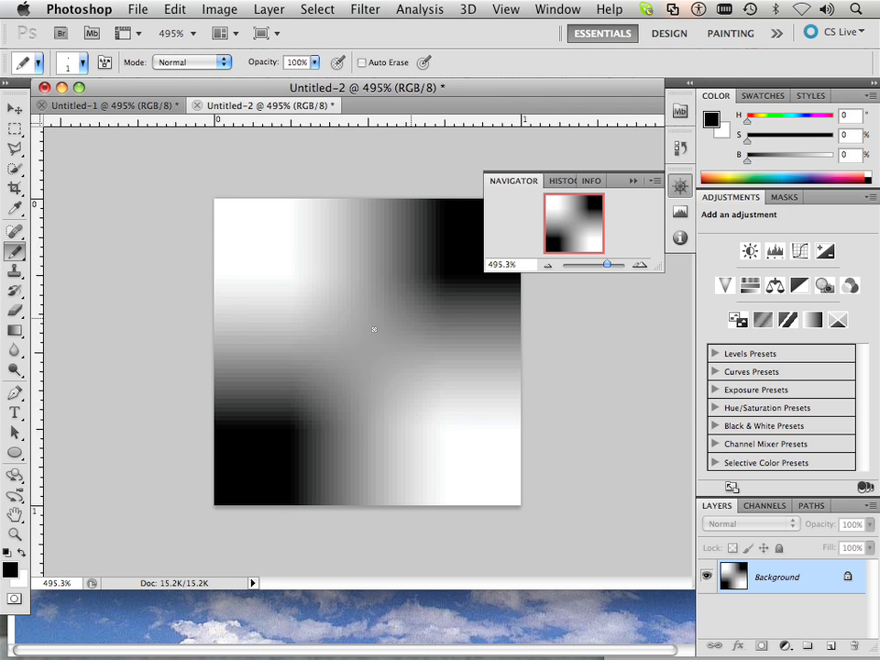
{"action": "mouse_move", "coordinate": [383, 339]}
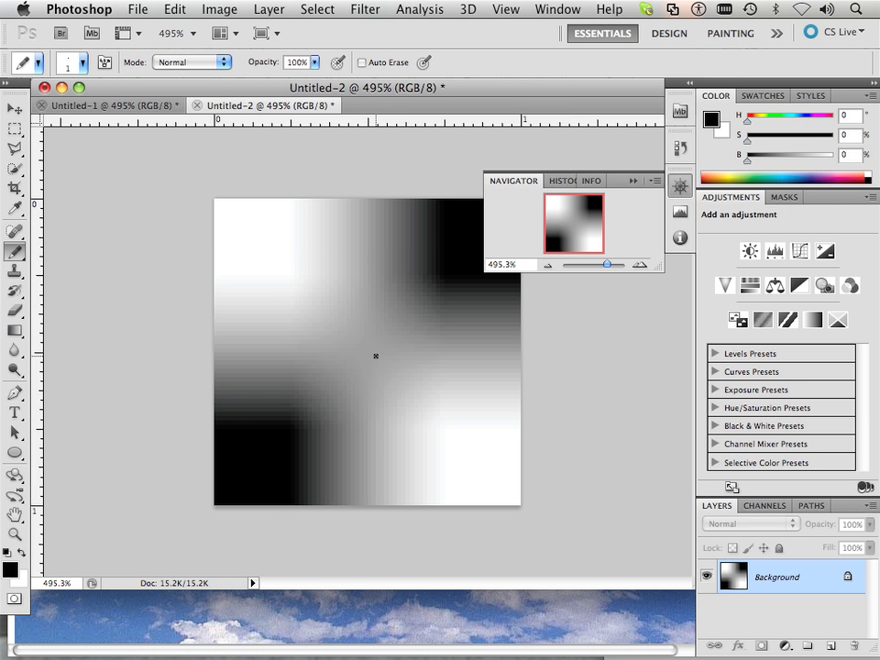
{"action": "mouse_move", "coordinate": [378, 358]}
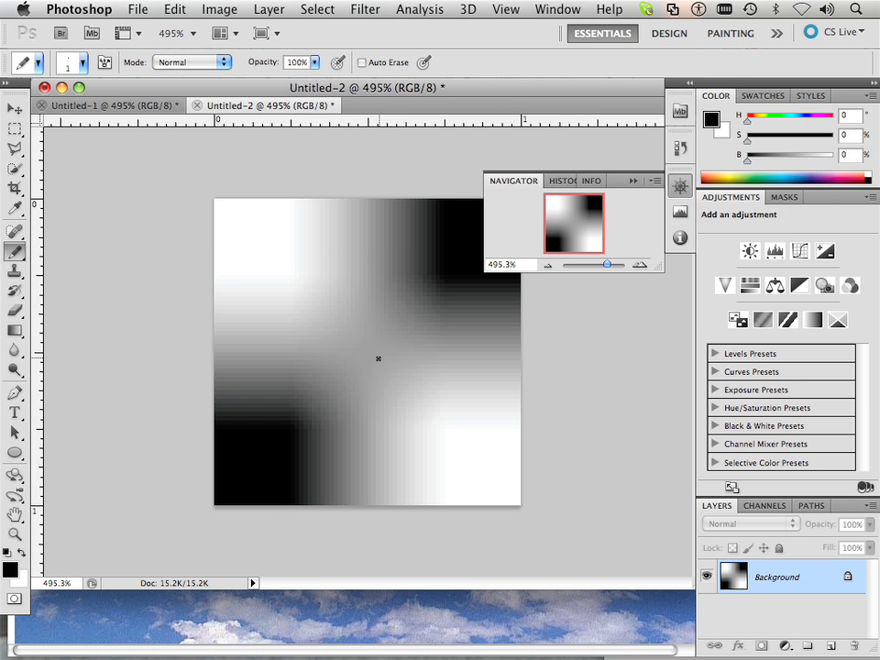
{"action": "mouse_move", "coordinate": [249, 248]}
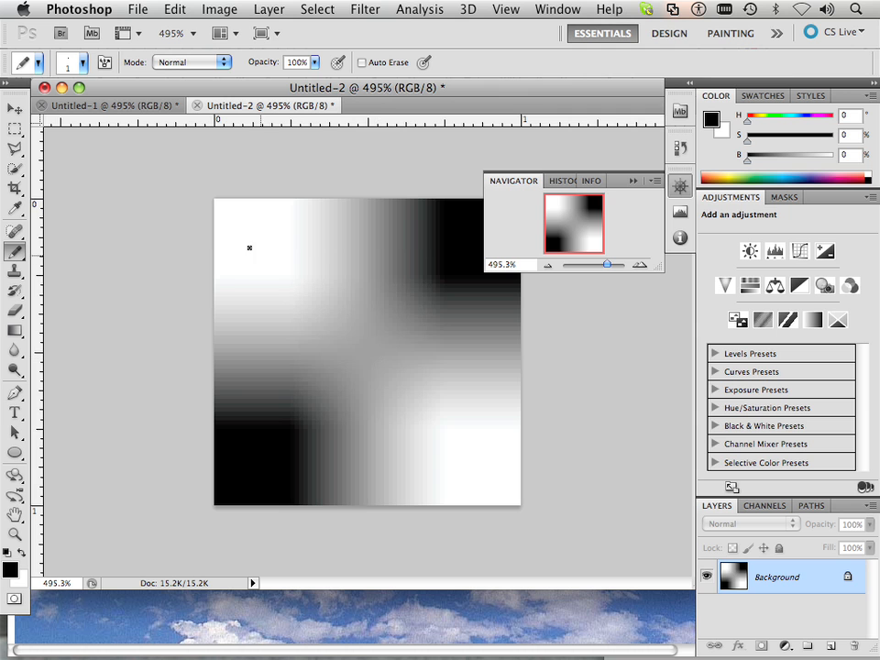
{"action": "mouse_move", "coordinate": [371, 350]}
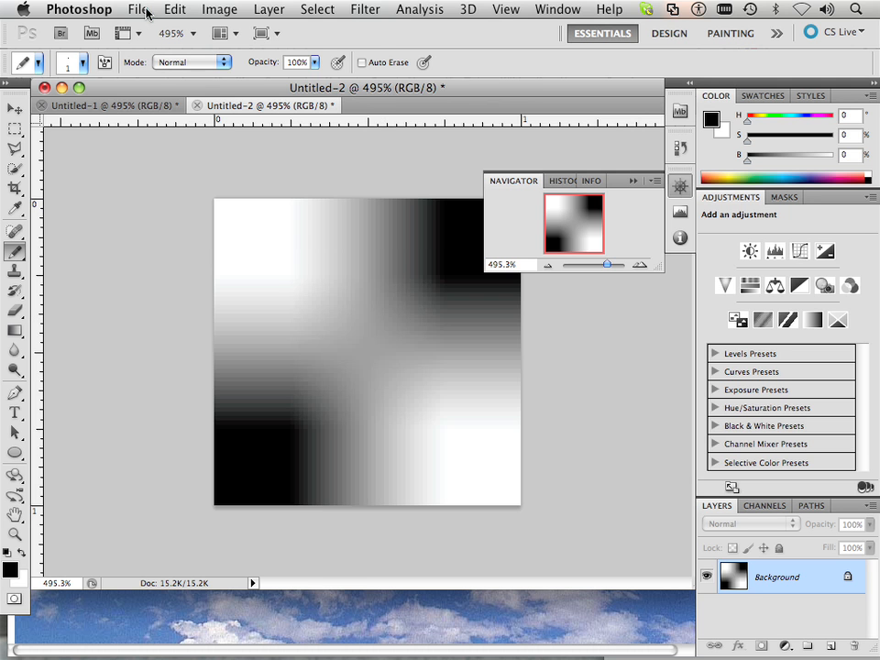
Open IMG_1856.CR2 through Camera Raw, keeping its embedded Adobe RGB (1998) profile.
{"action": "left_click", "coordinate": [138, 9]}
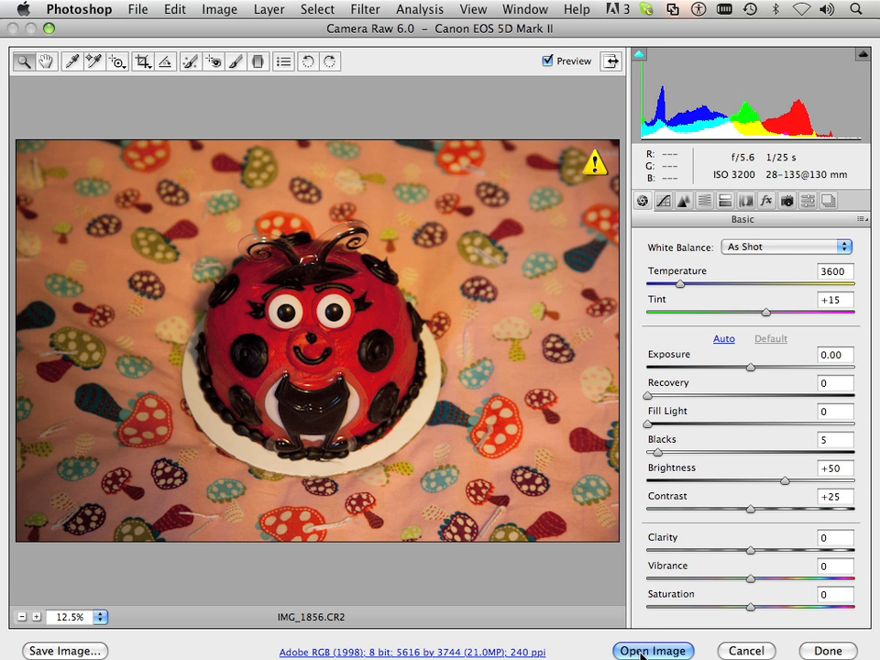
{"action": "left_click", "coordinate": [652, 651]}
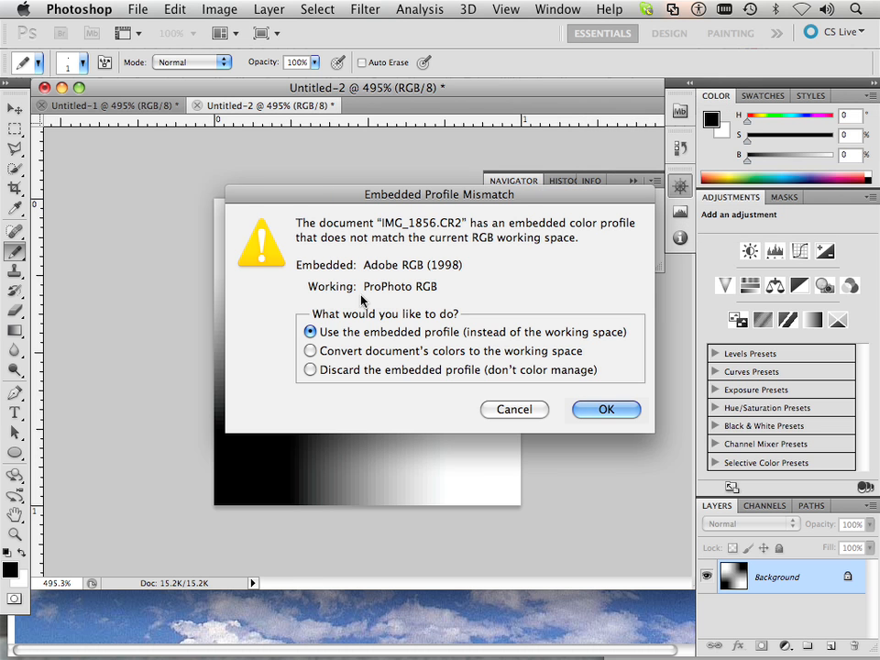
{"action": "left_click", "coordinate": [605, 408]}
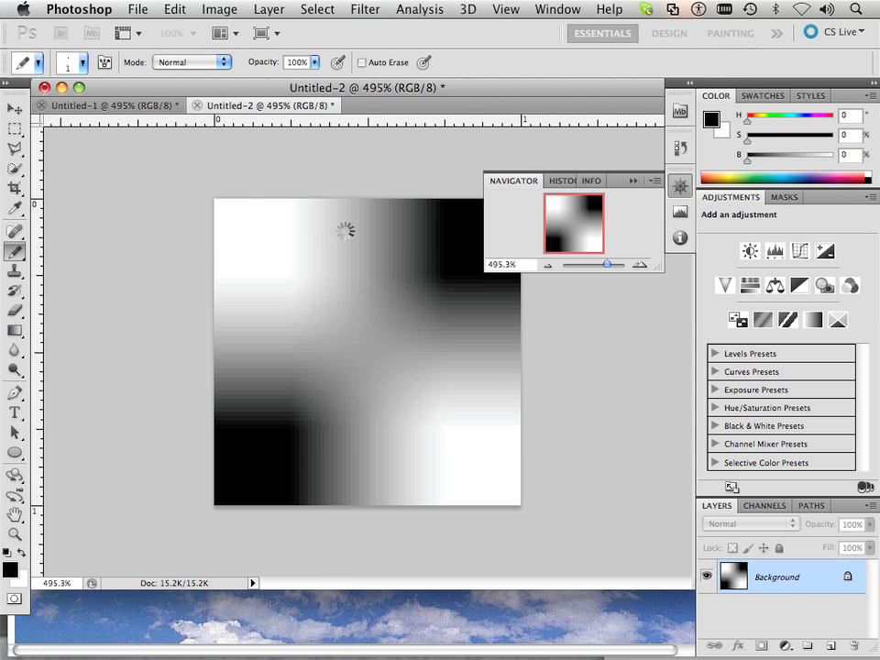
Bring up Image Size showing 5616 × 3744 pixels at 240 pixels/inch.
{"action": "left_click", "coordinate": [220, 7]}
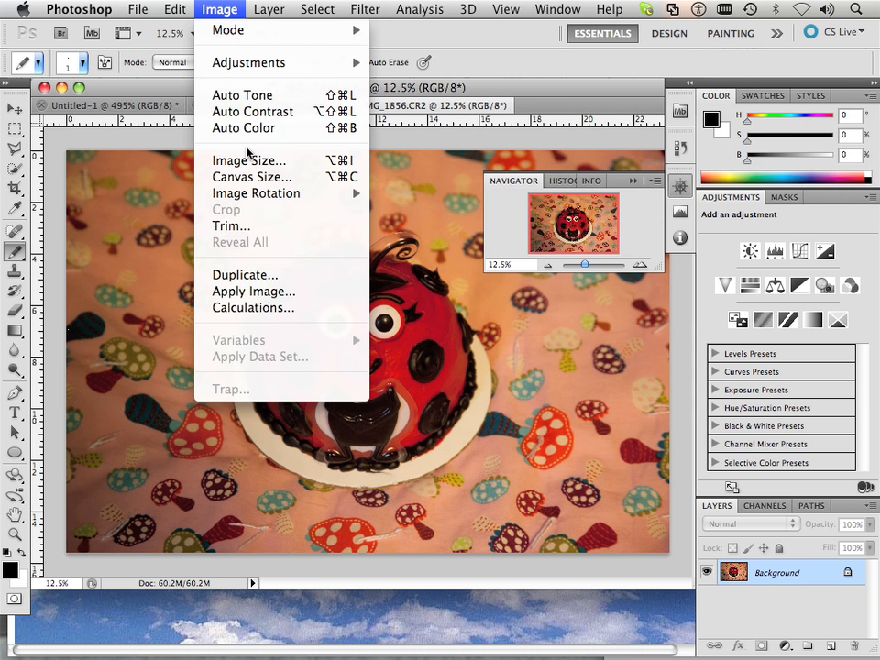
{"action": "left_click", "coordinate": [249, 160]}
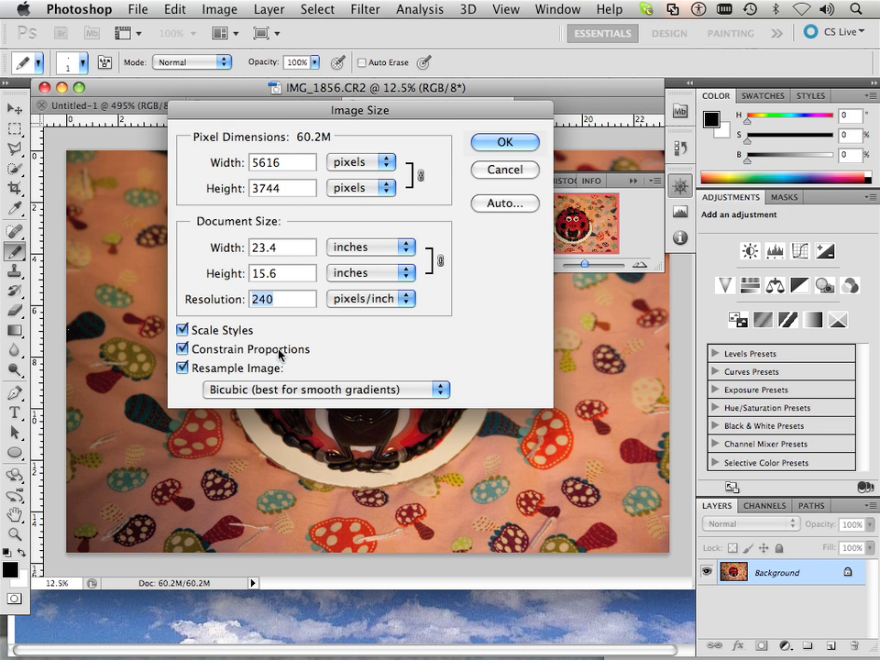
{"action": "mouse_move", "coordinate": [484, 186]}
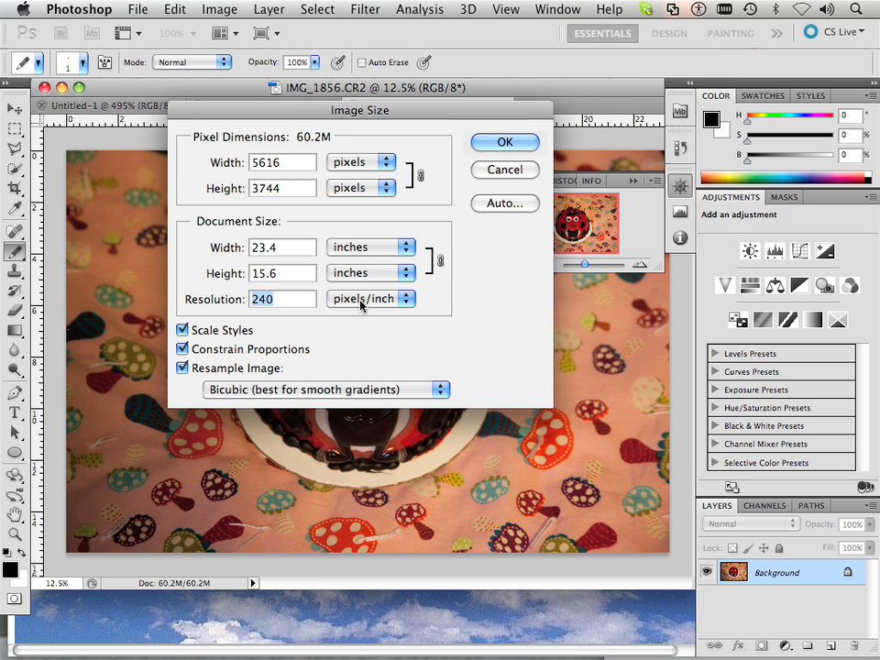
{"action": "mouse_move", "coordinate": [383, 302]}
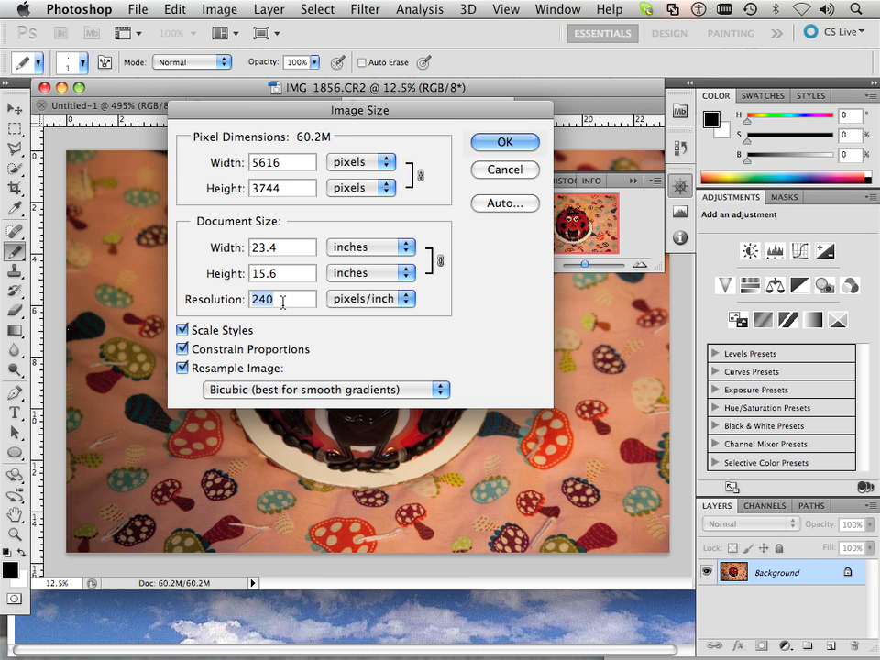
{"action": "mouse_move", "coordinate": [286, 311]}
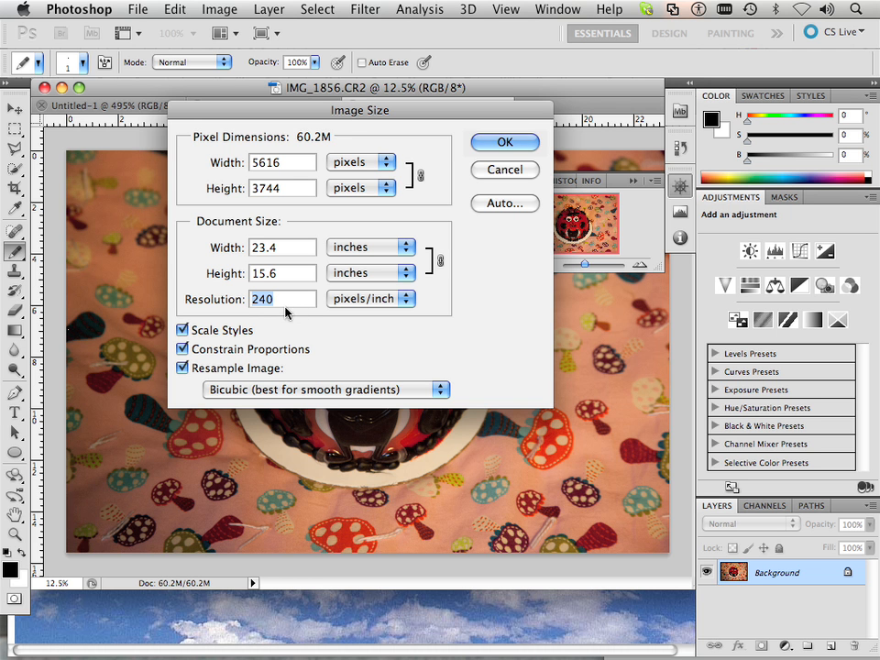
{"action": "mouse_move", "coordinate": [291, 352]}
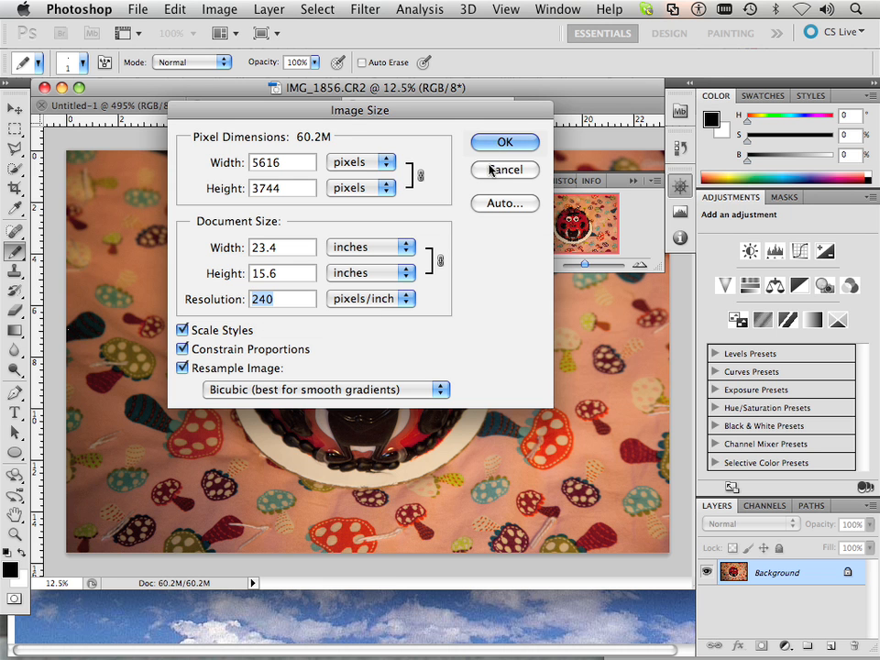
Cancel the Image Size dialog, leaving the cake photo unchanged.
{"action": "left_click", "coordinate": [504, 143]}
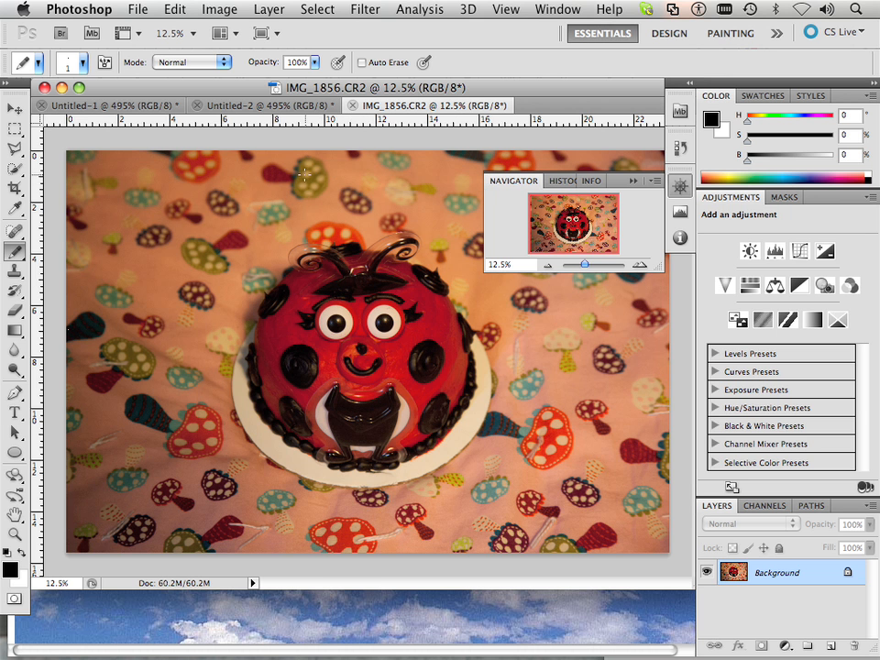
{"action": "mouse_move", "coordinate": [304, 193]}
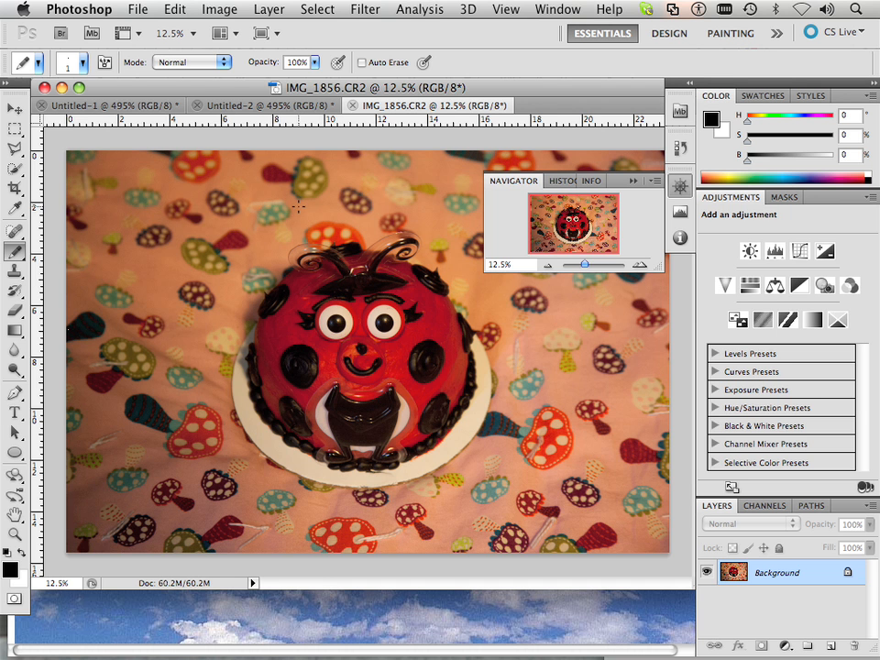
{"action": "mouse_move", "coordinate": [266, 231]}
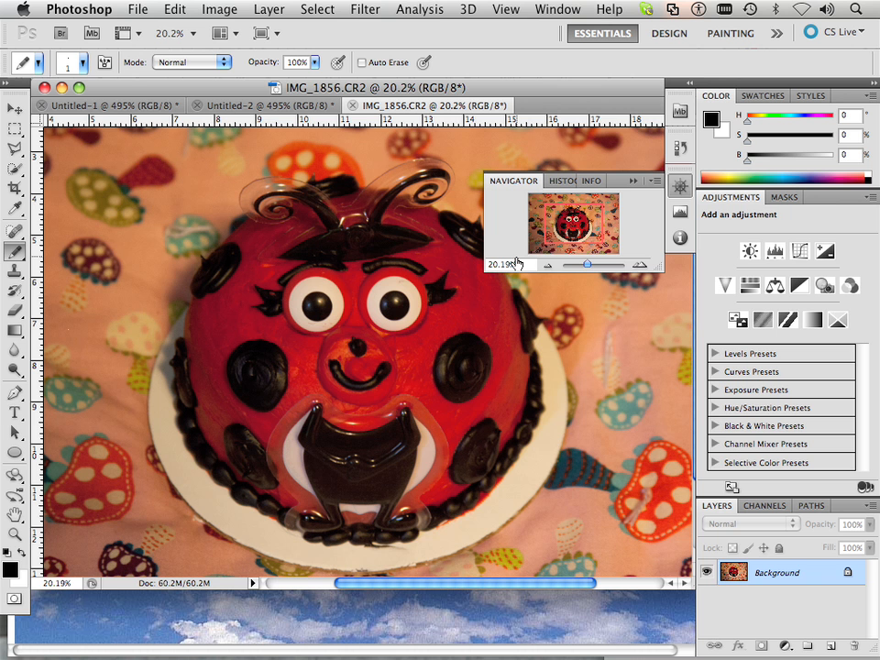
{"action": "mouse_move", "coordinate": [517, 262]}
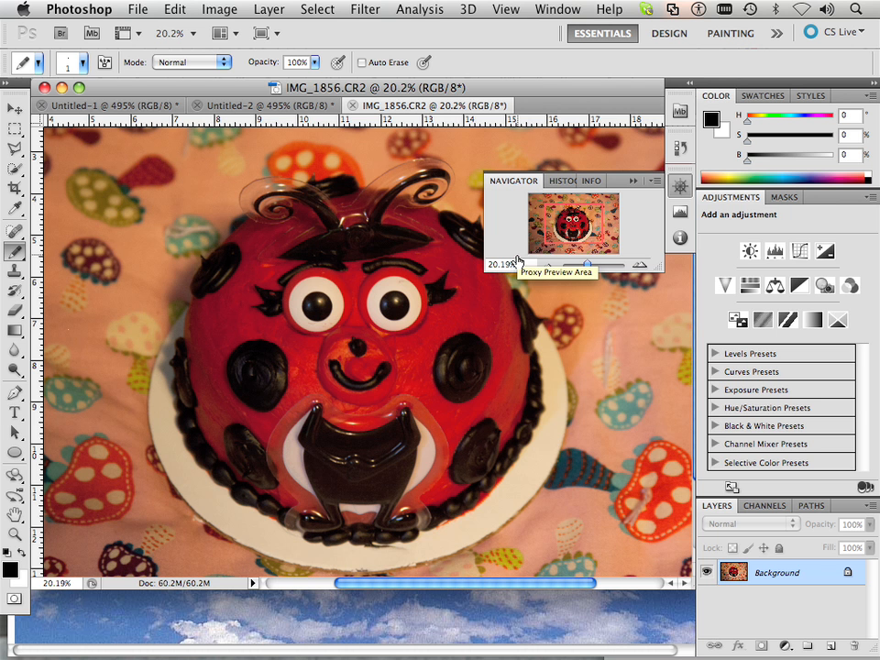